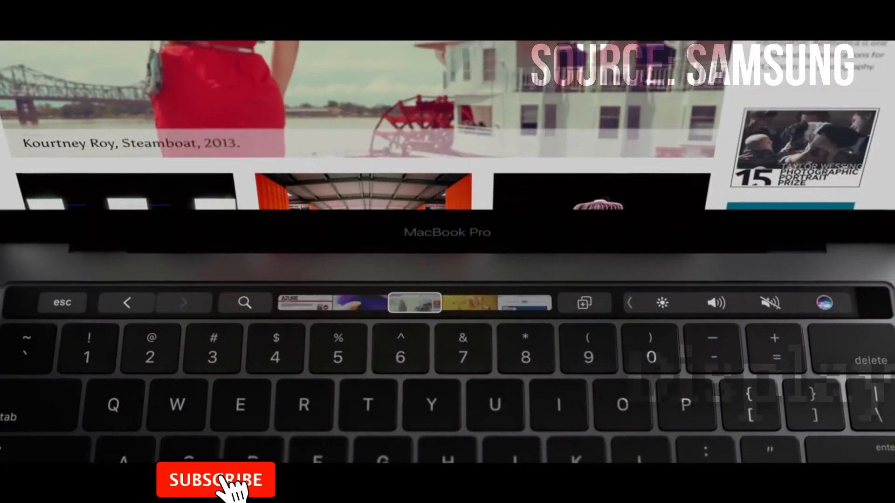
pyautogui.click(215, 479)
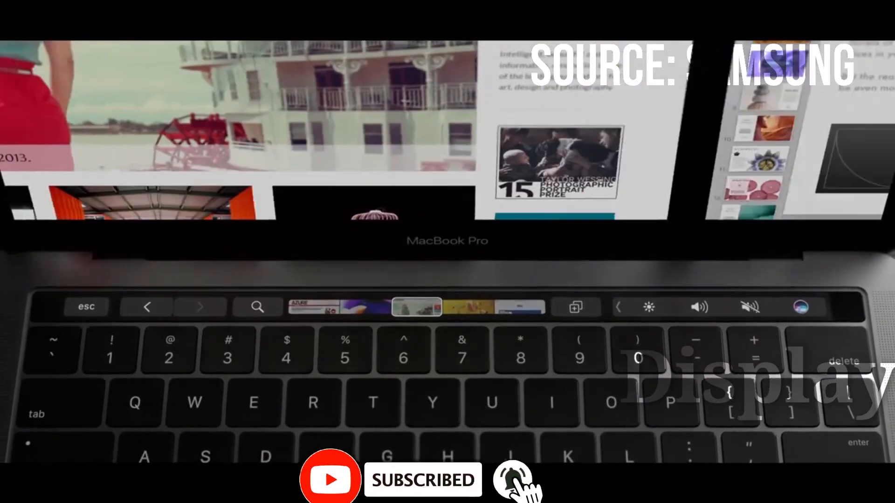